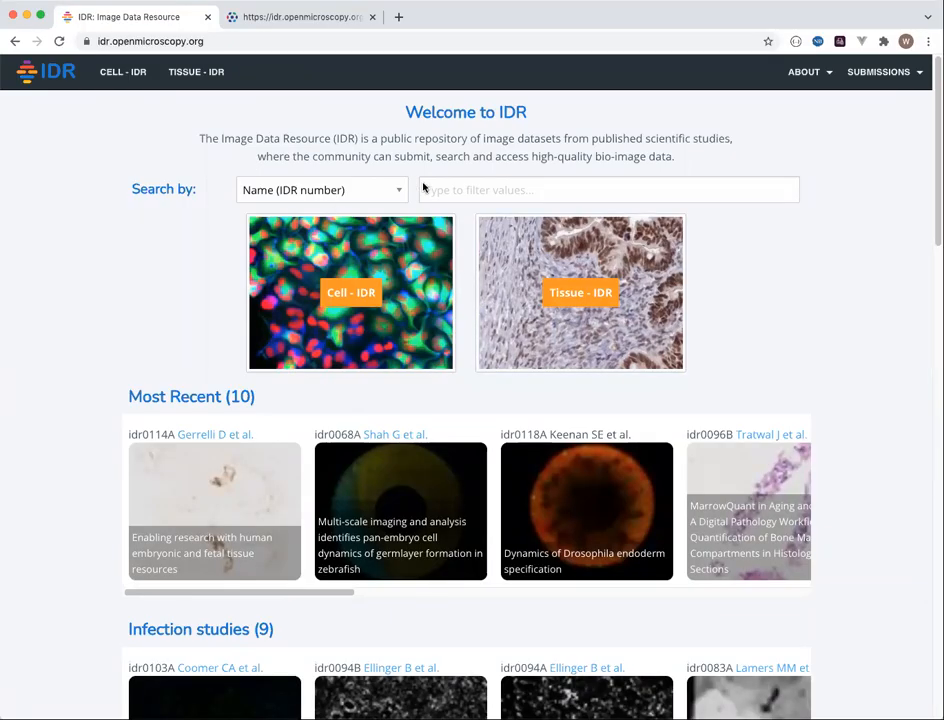
pyautogui.moveTo(478, 456)
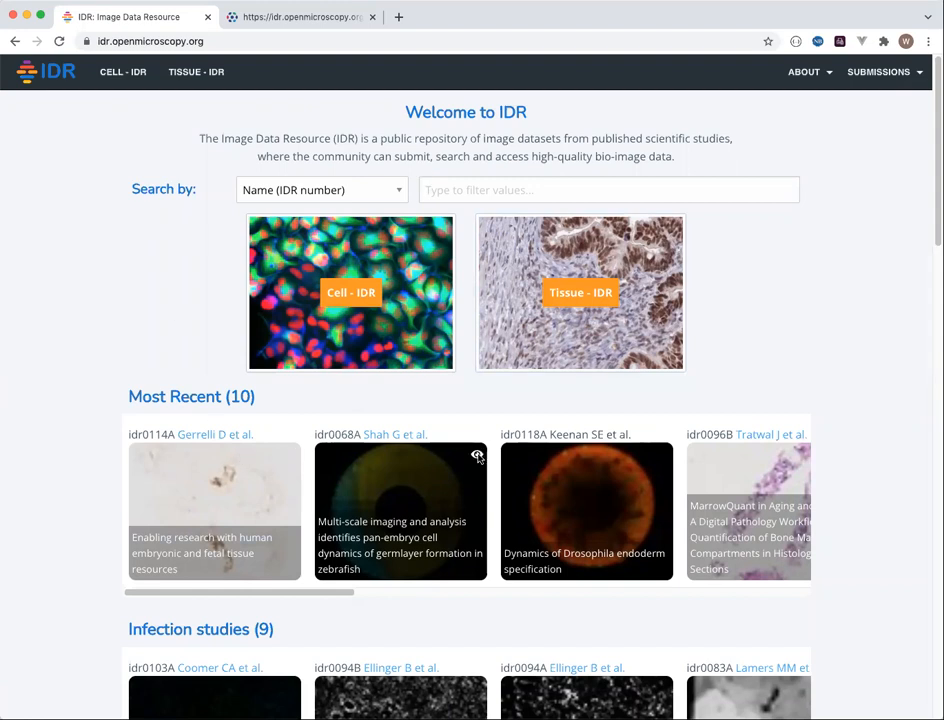
pyautogui.moveTo(500, 228)
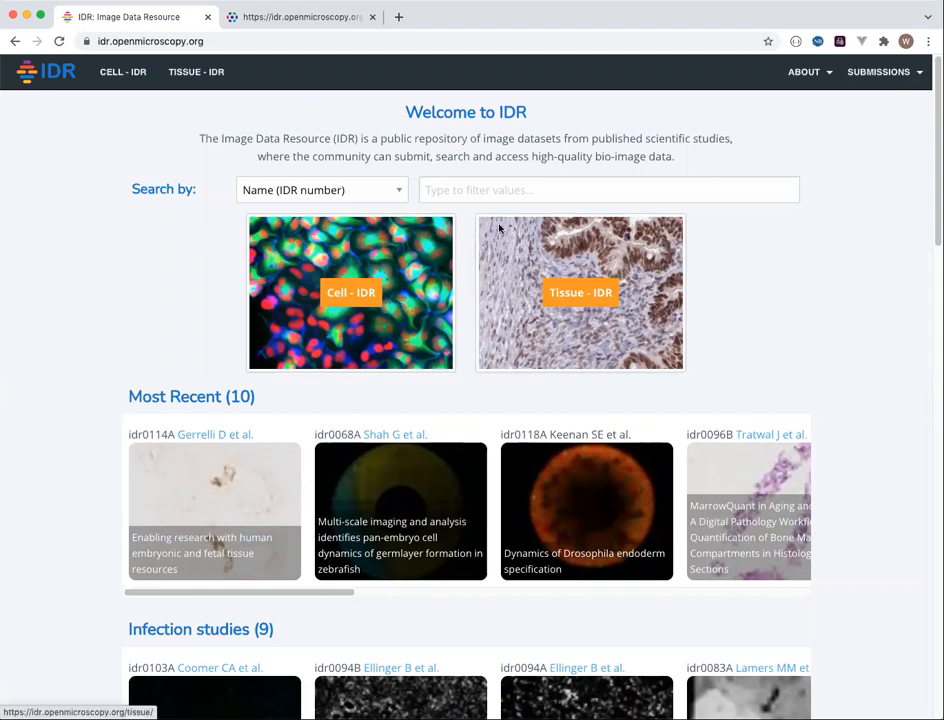
pyautogui.moveTo(580, 292)
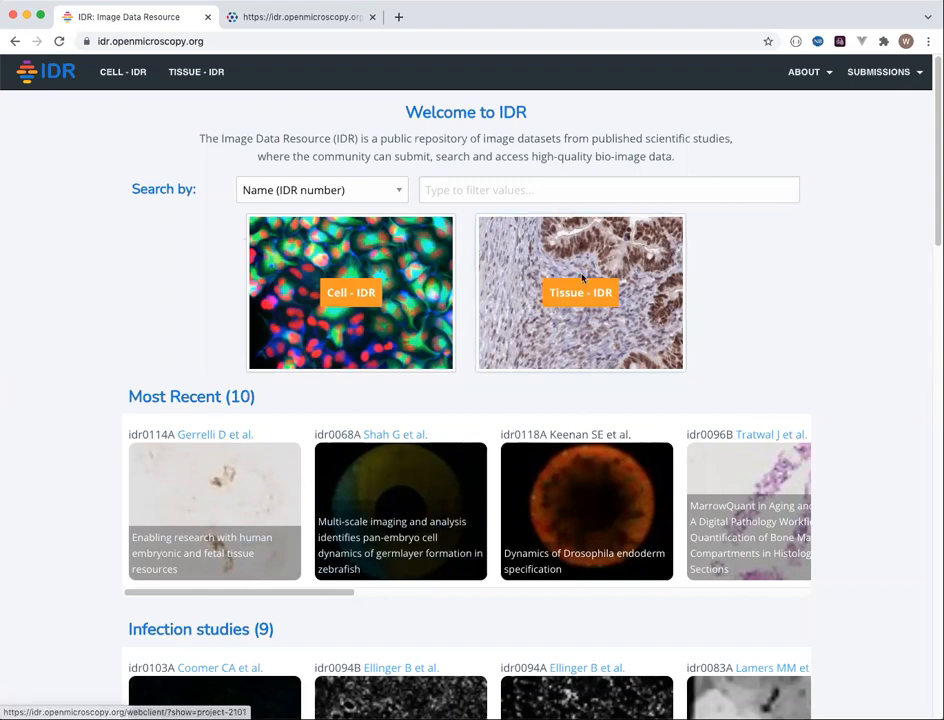
pyautogui.moveTo(520, 202)
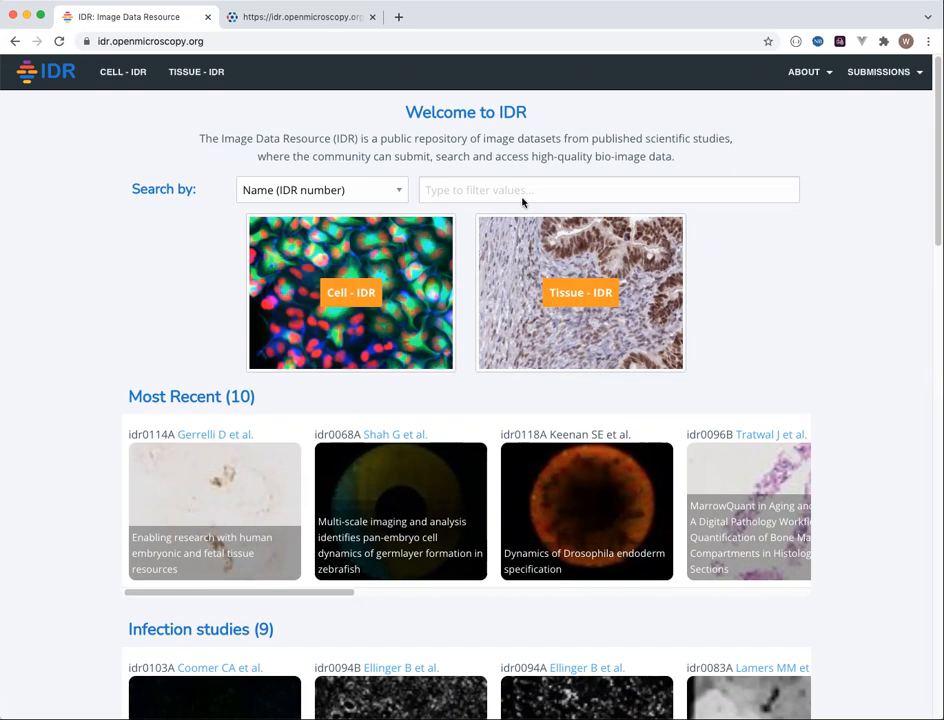
pyautogui.moveTo(504, 392)
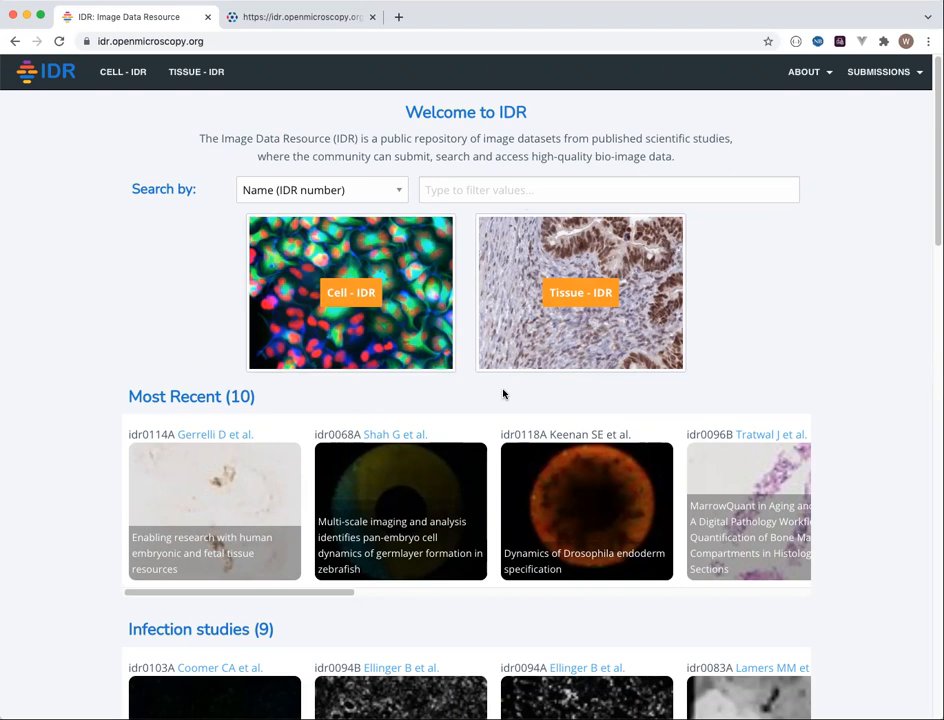
pyautogui.moveTo(414, 188)
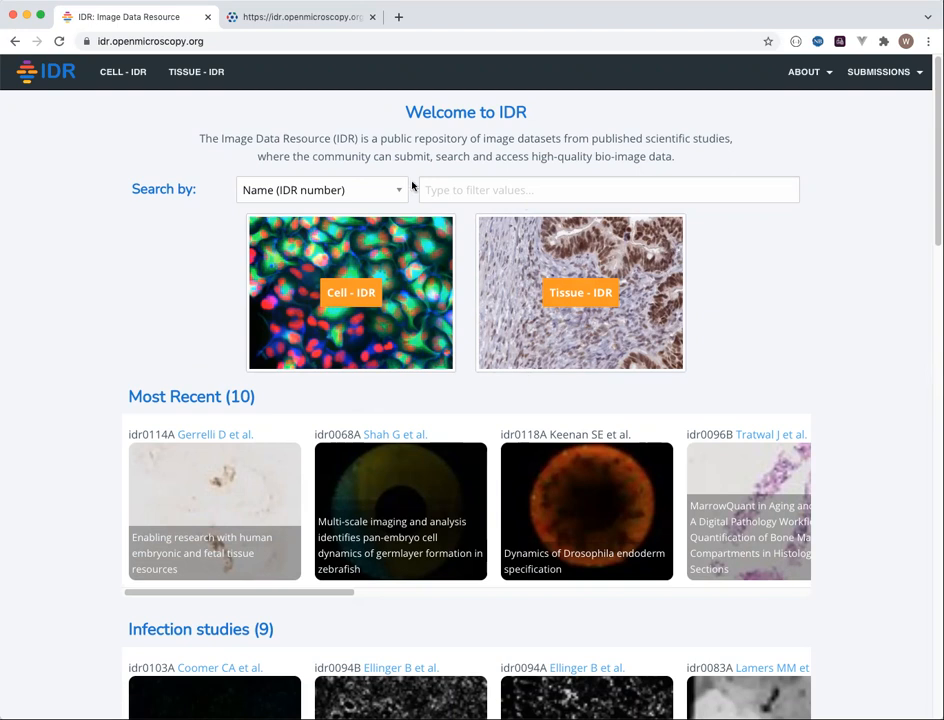
pyautogui.moveTo(264, 316)
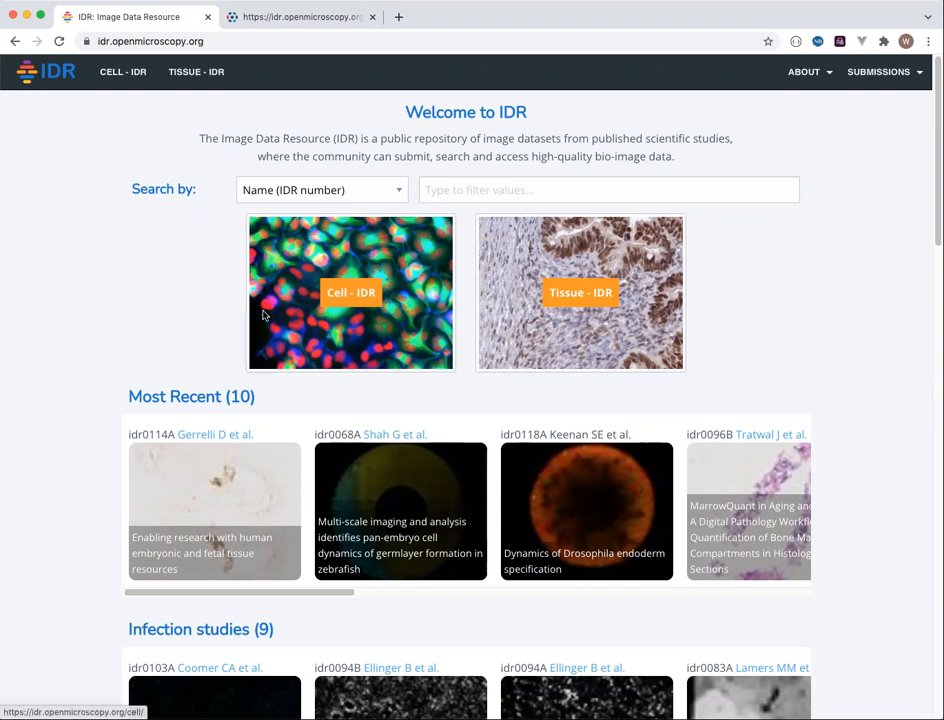
pyautogui.moveTo(416, 232)
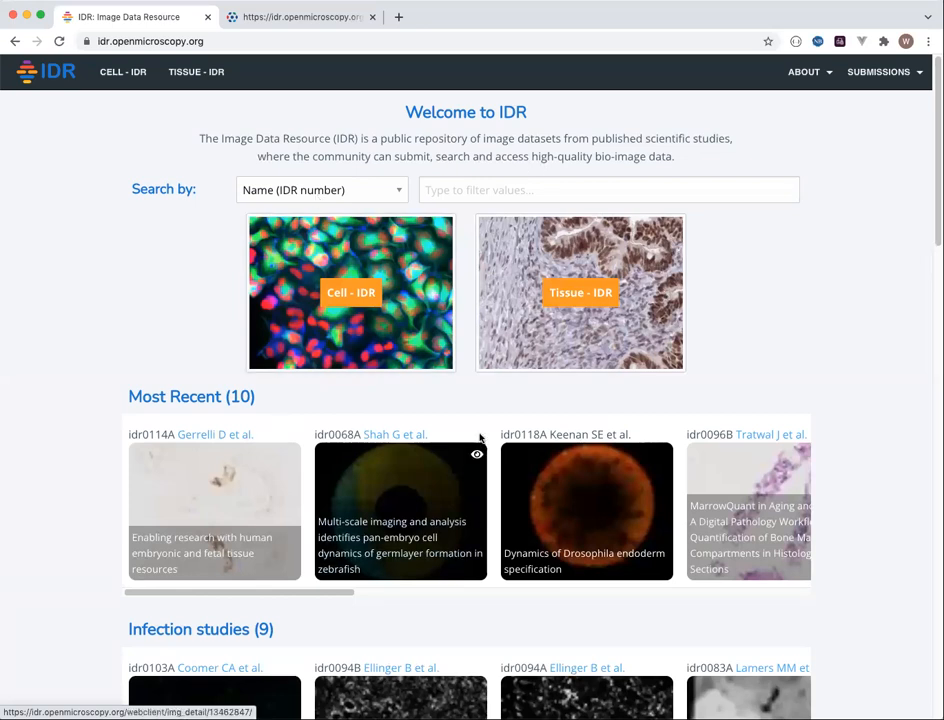
pyautogui.moveTo(614, 496)
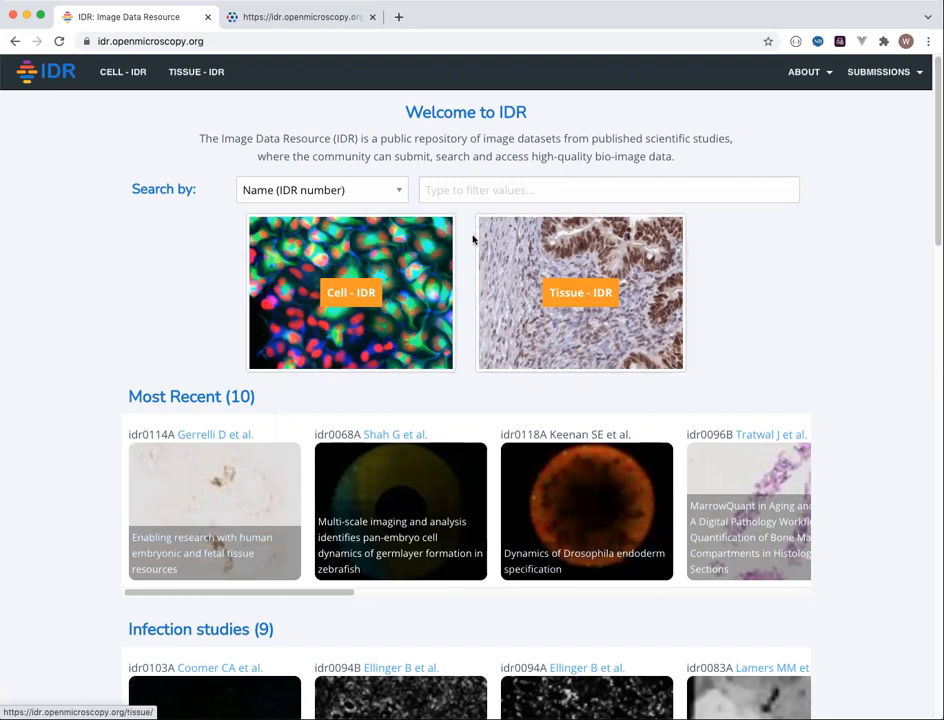
pyautogui.moveTo(434, 214)
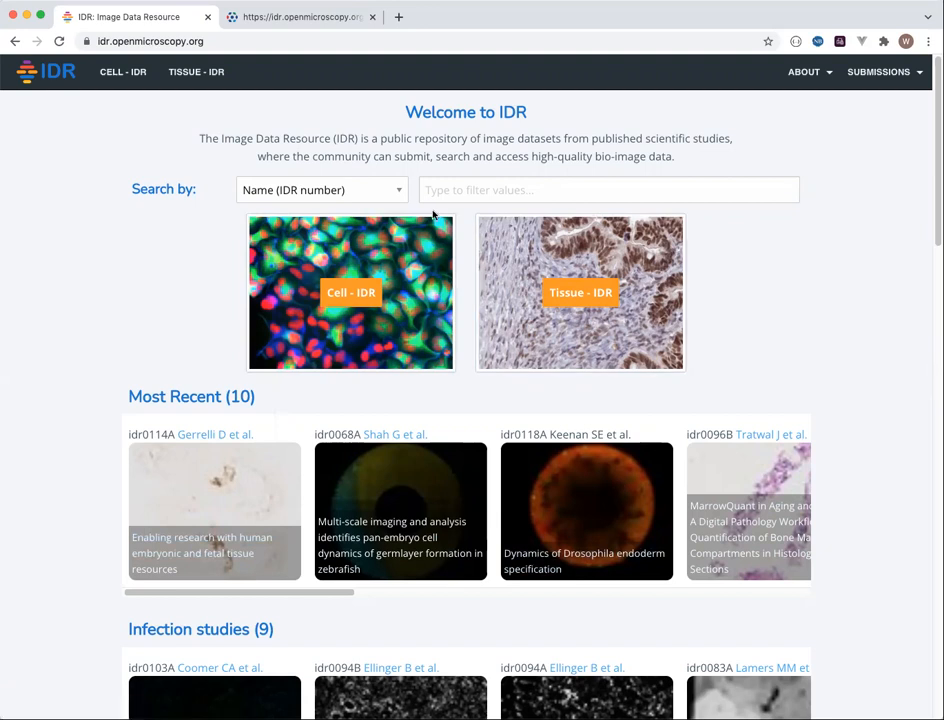
# Search IDR by Study Type for "seque" to list the 11 matching sequencing studies.
pyautogui.click(320, 190)
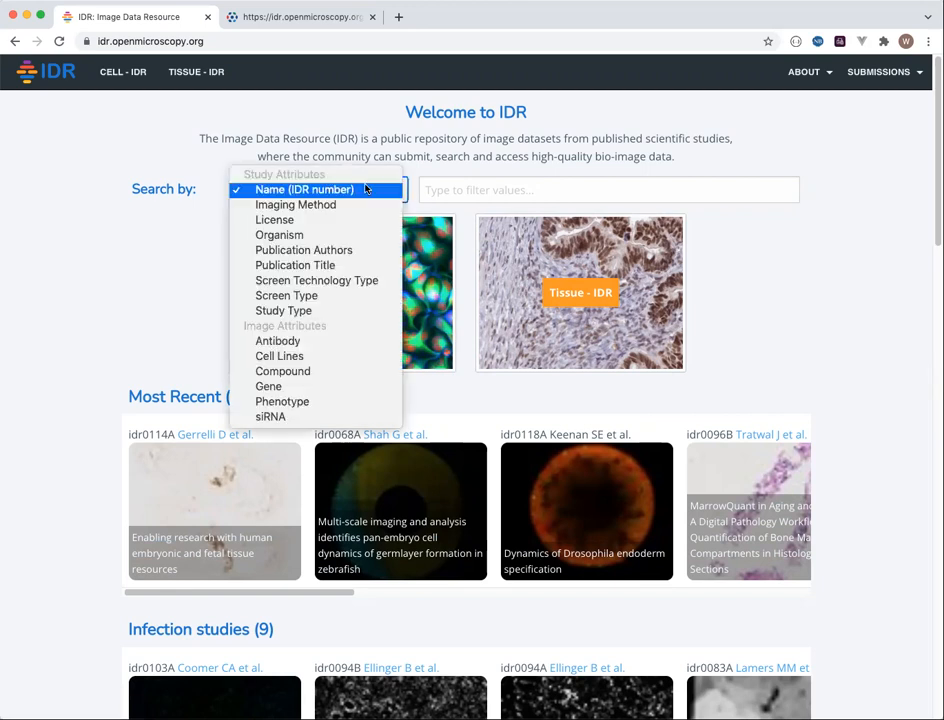
pyautogui.moveTo(296, 264)
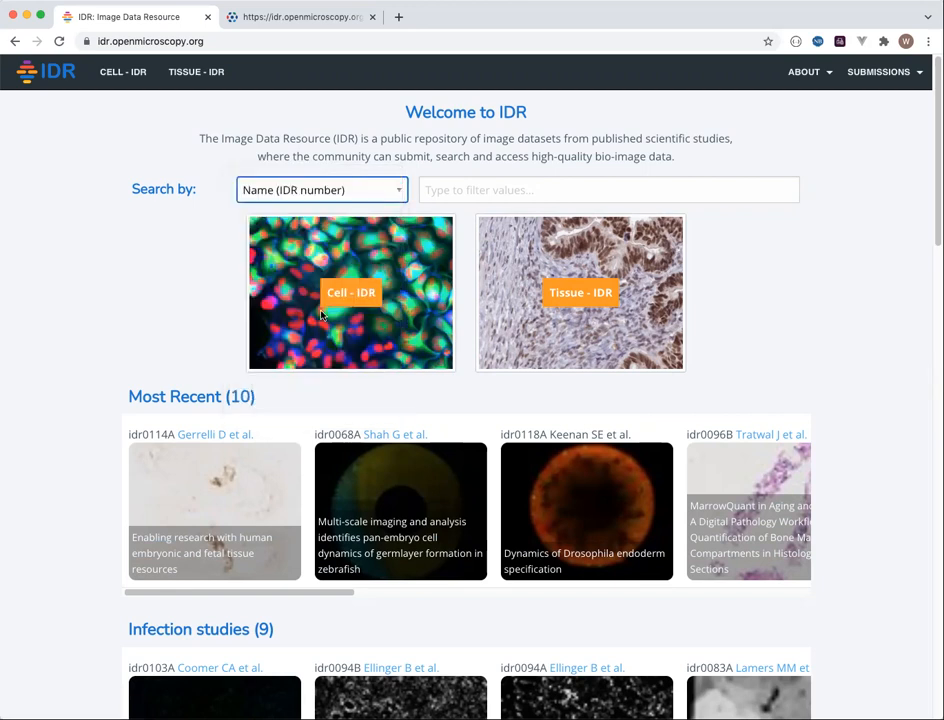
pyautogui.click(320, 188)
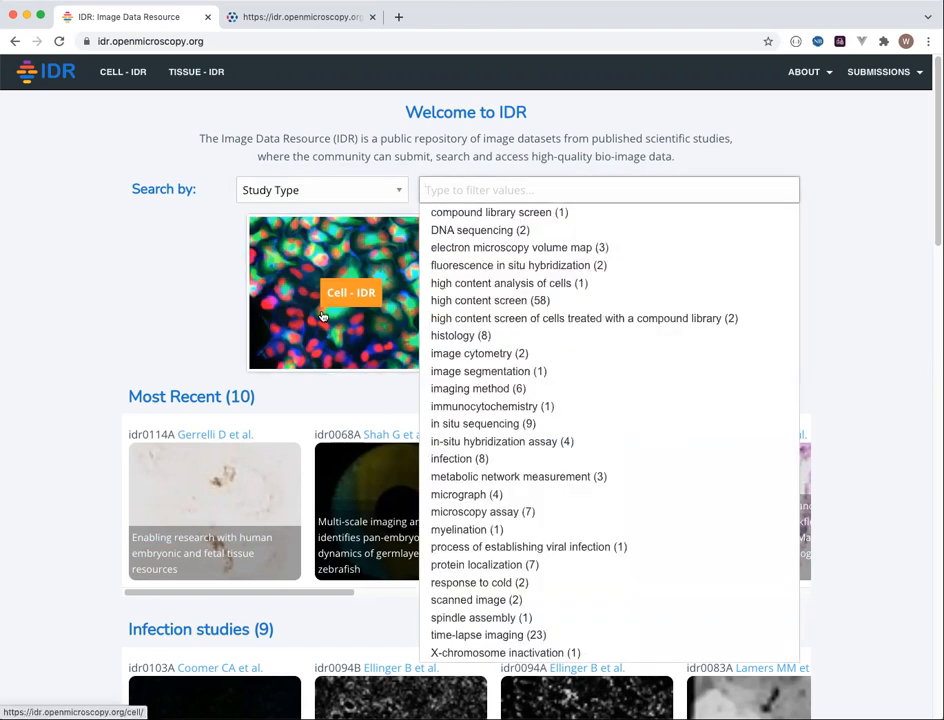
pyautogui.write('sequen')
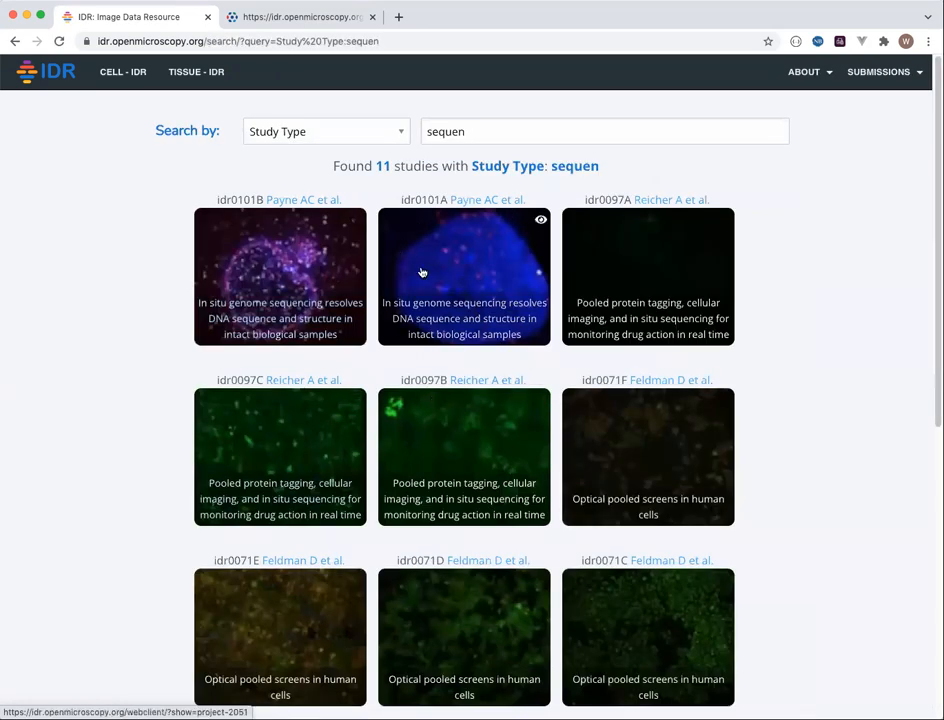
pyautogui.moveTo(430, 284)
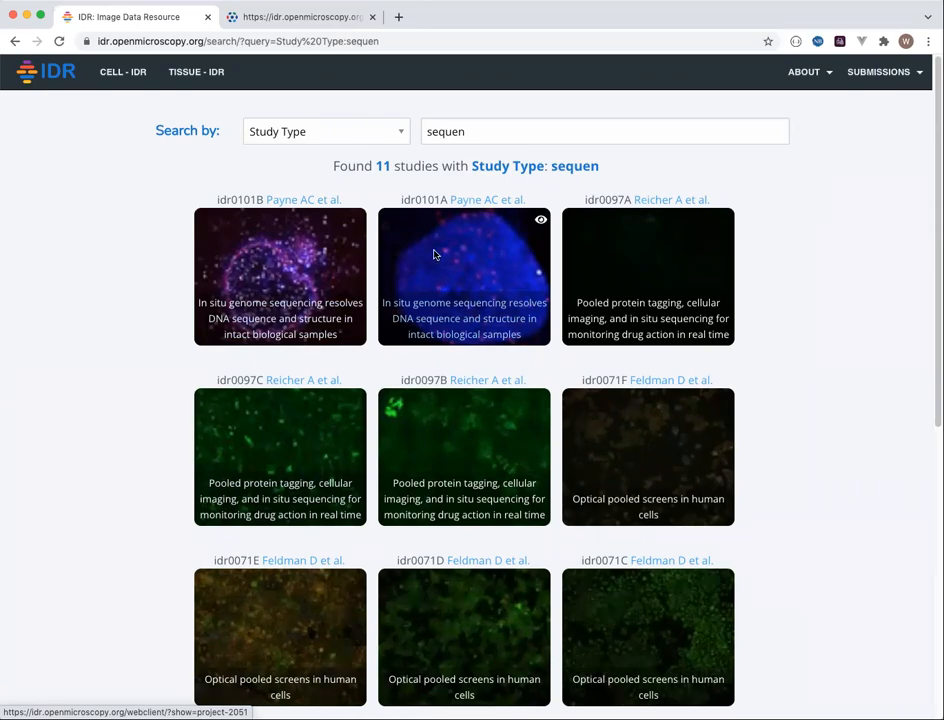
# Enter the idr0101A in situ sequencing study and expand the Fibroblasts_02 dataset.
pyautogui.click(464, 276)
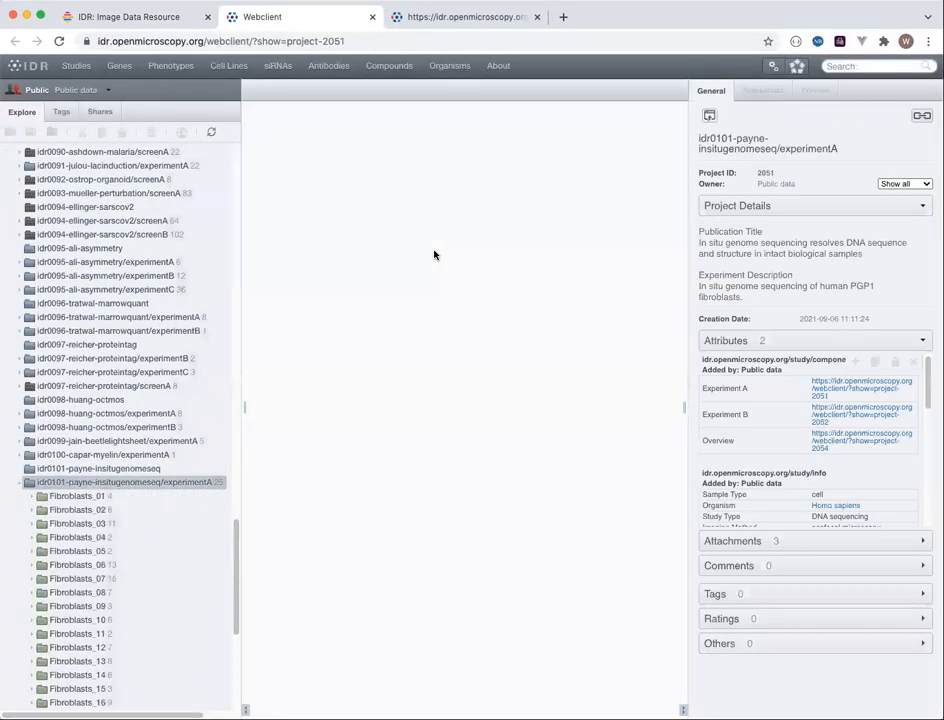
pyautogui.scroll(-3)
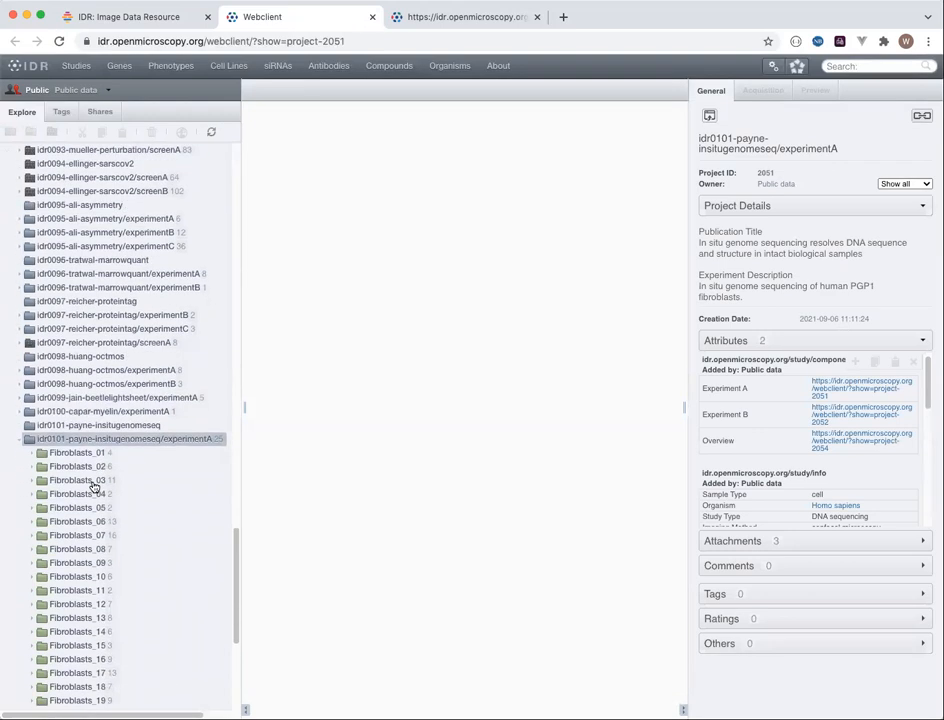
pyautogui.scroll(-3)
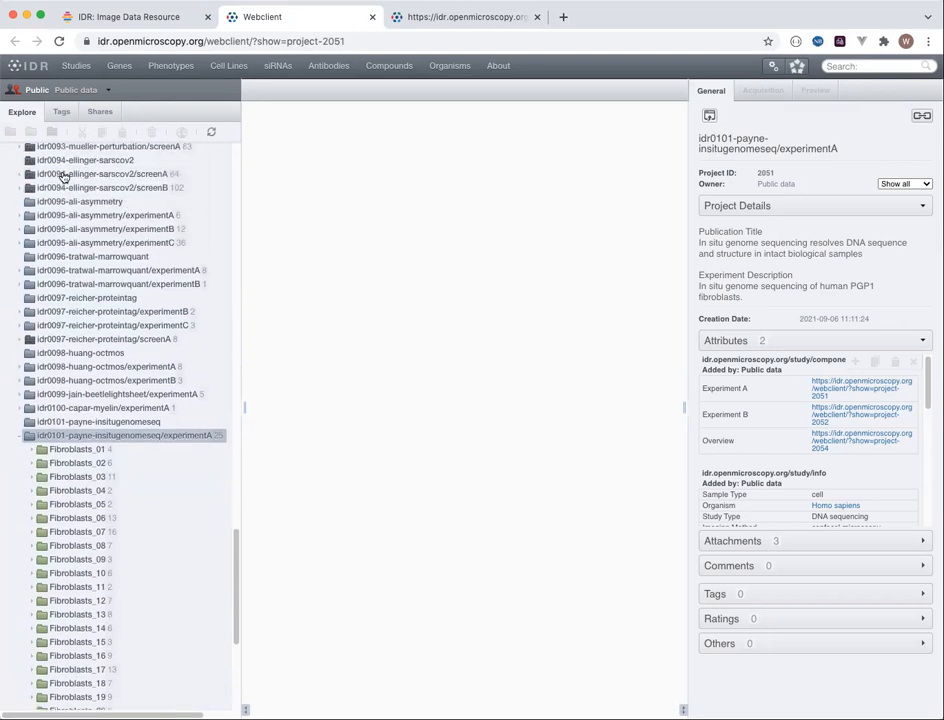
pyautogui.scroll(-3)
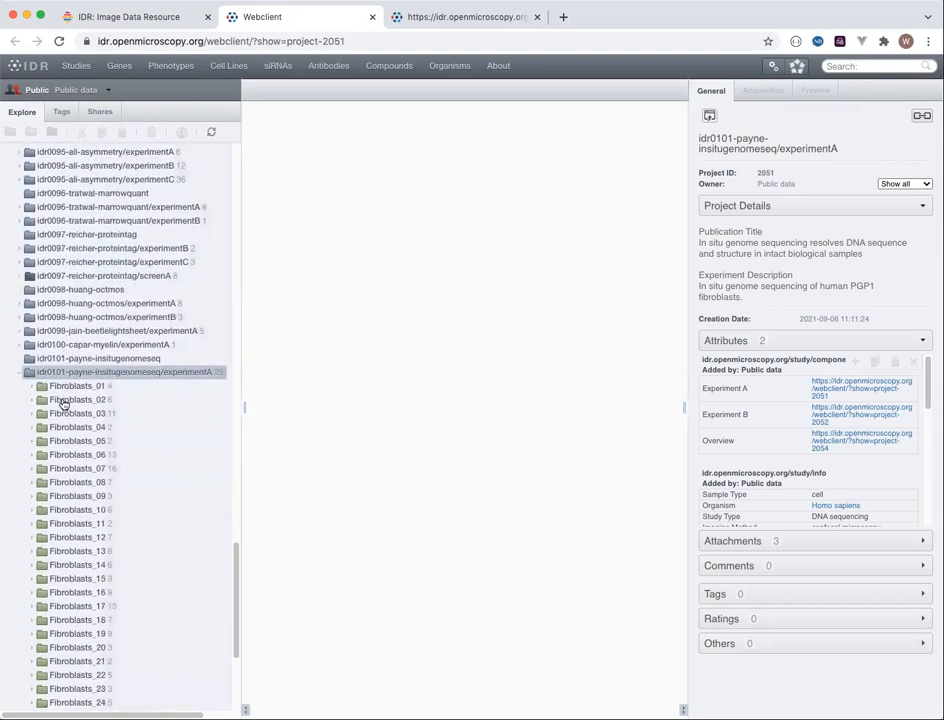
pyautogui.click(76, 400)
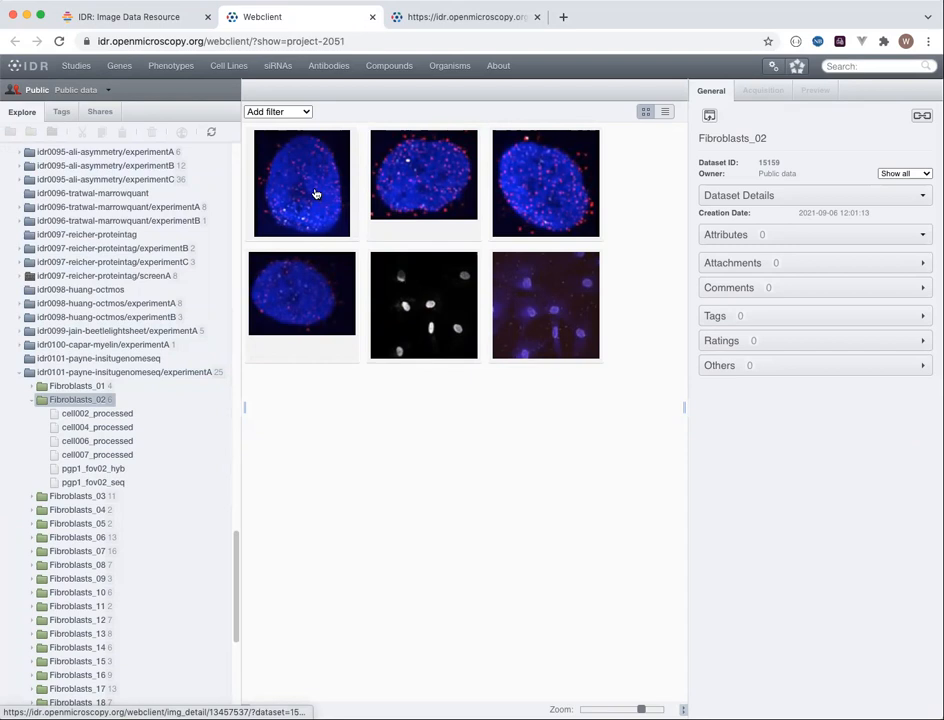
# Launch cell002_processed from Fibroblasts_02 in the full OMERO.iviewer.
pyautogui.click(302, 184)
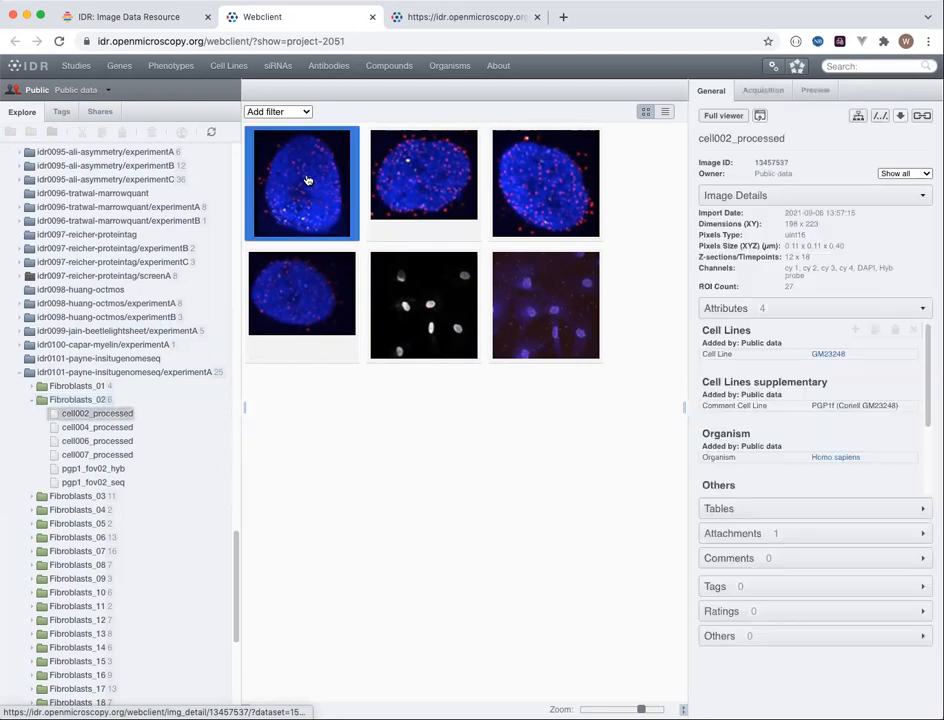
pyautogui.doubleClick(300, 184)
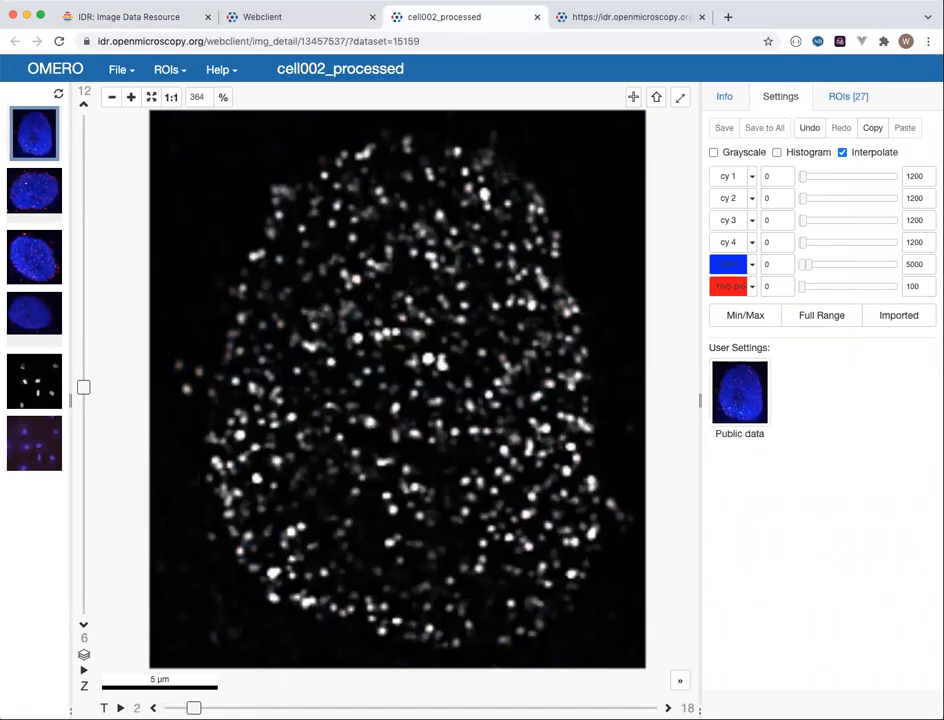
# Show the ROIs list and expand the hg38_chr6 group to its individual point ROIs.
pyautogui.click(668, 708)
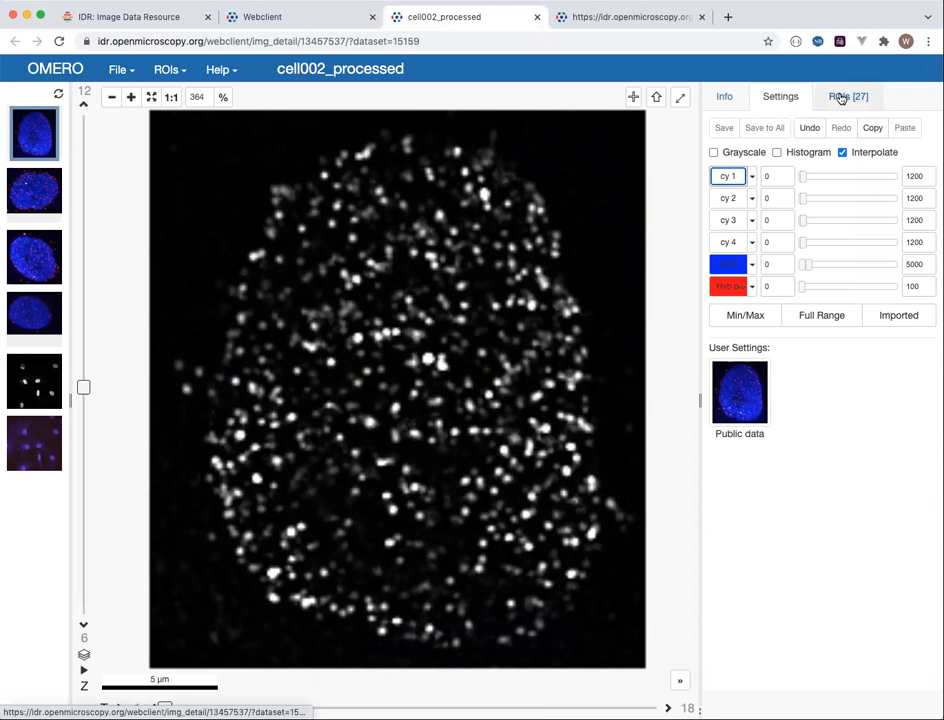
pyautogui.click(848, 96)
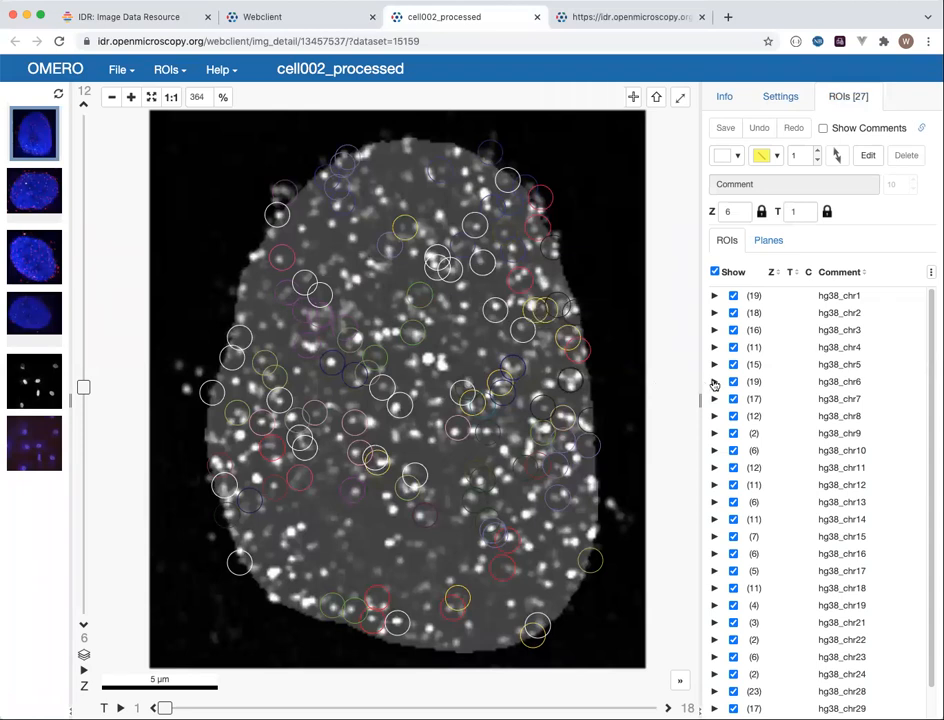
pyautogui.click(716, 380)
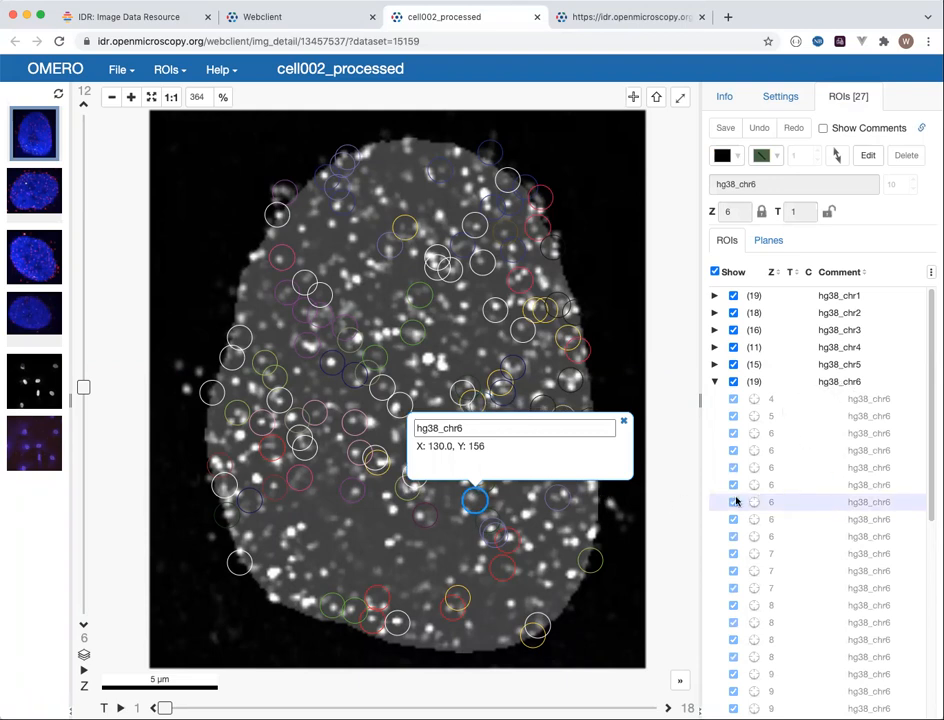
pyautogui.moveTo(832, 380)
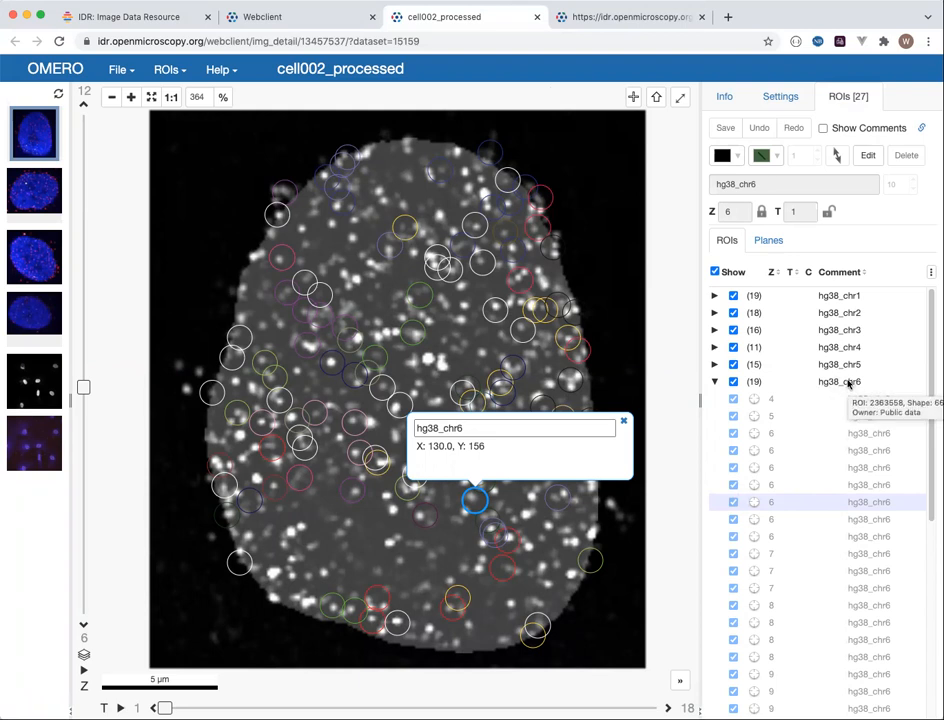
pyautogui.moveTo(532, 310)
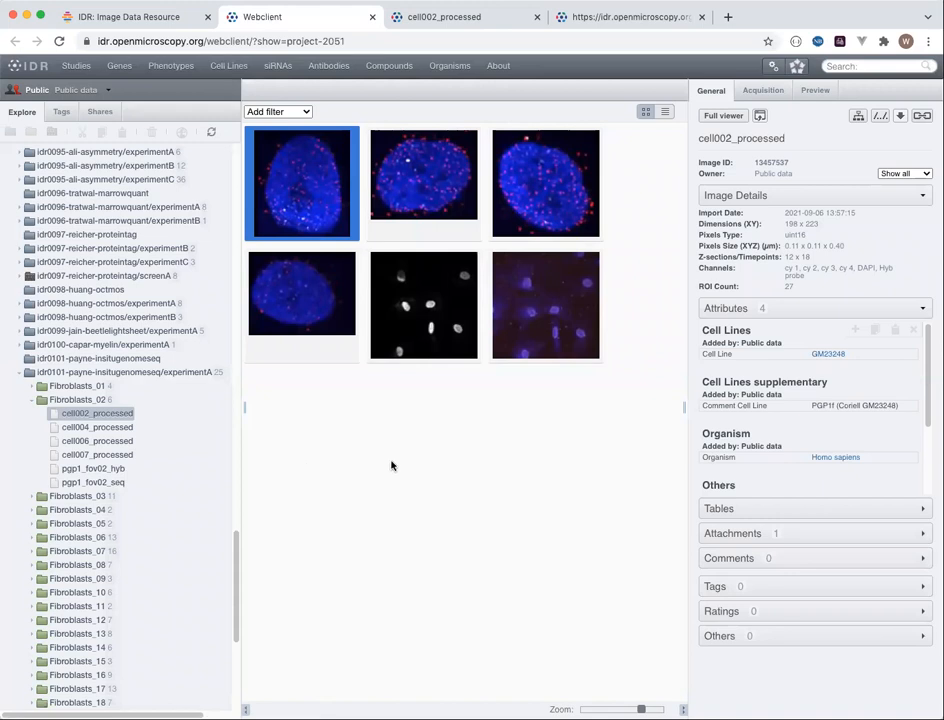
pyautogui.moveTo(470, 260)
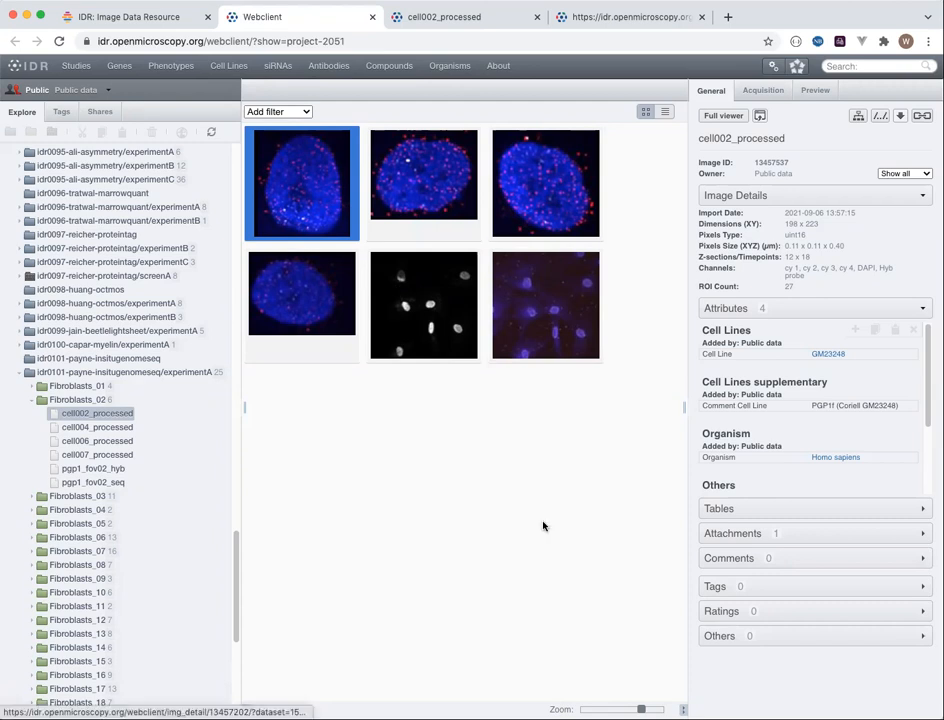
# Open the bulk_annotations table attached to cell002_processed in a new tab.
pyautogui.click(732, 532)
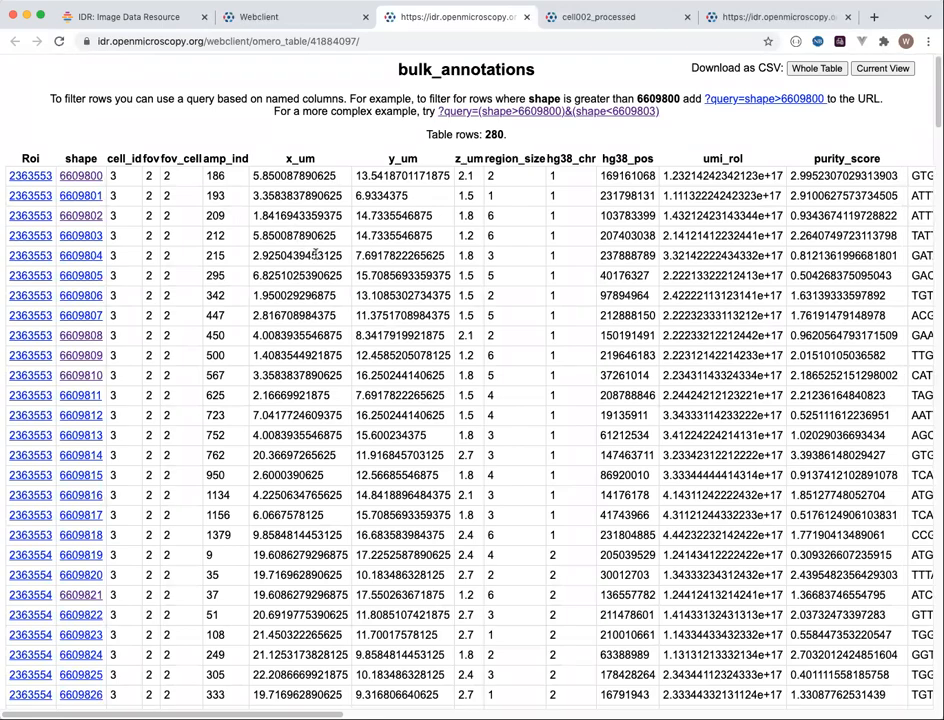
# Scroll the 280-row bulk_annotations table right to see the shape column.
pyautogui.hscroll(3)
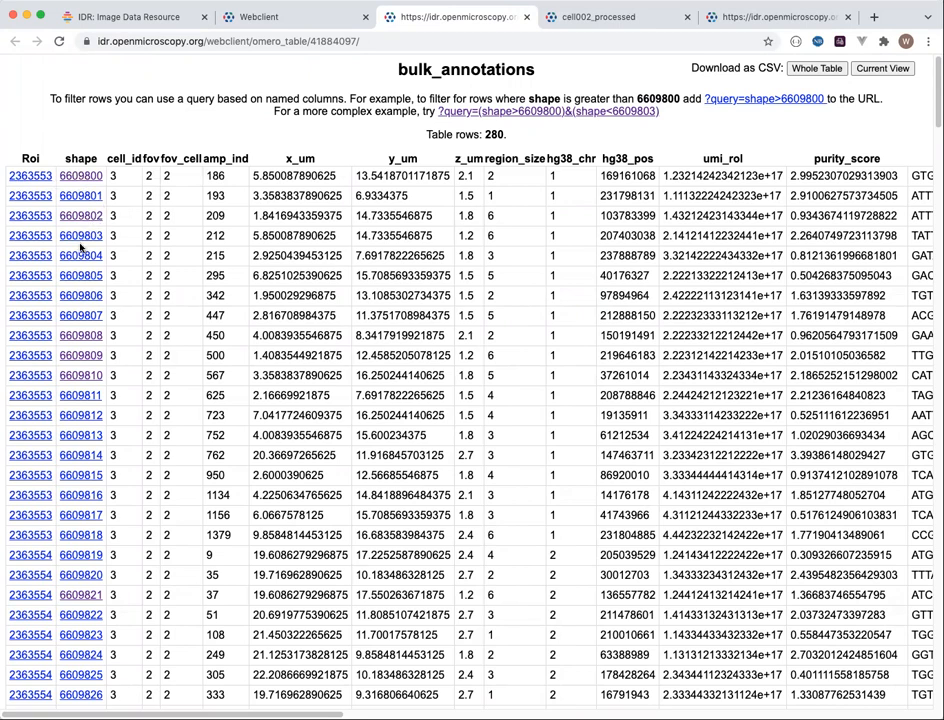
pyautogui.moveTo(152, 422)
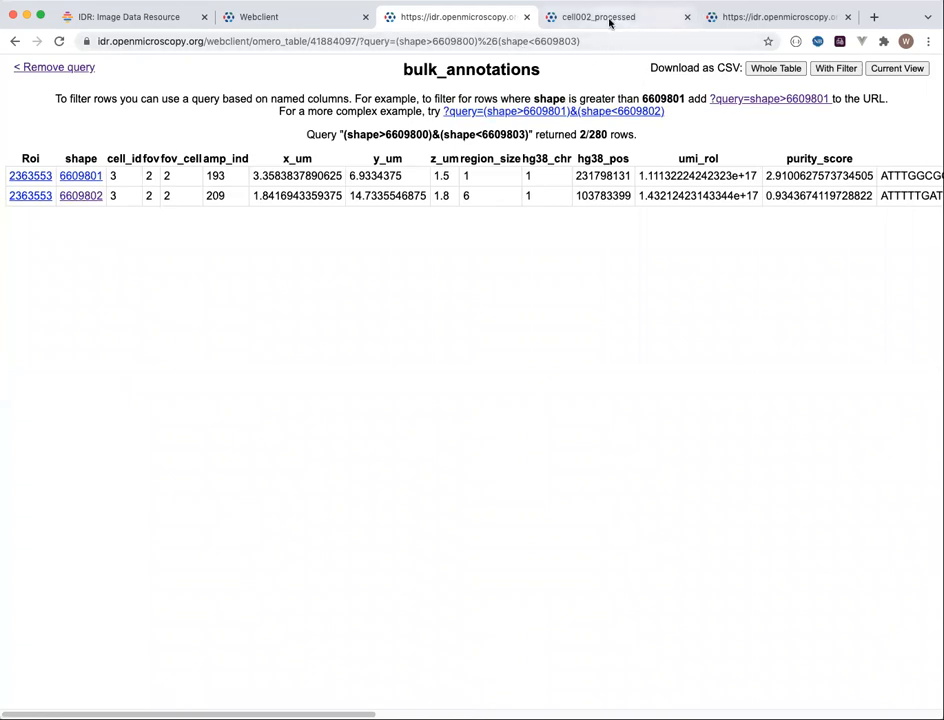
# Switch to the table filtered to hg38_chr 1, pos below 300000000, dist_to_edge_2d under 0.1.
pyautogui.click(598, 16)
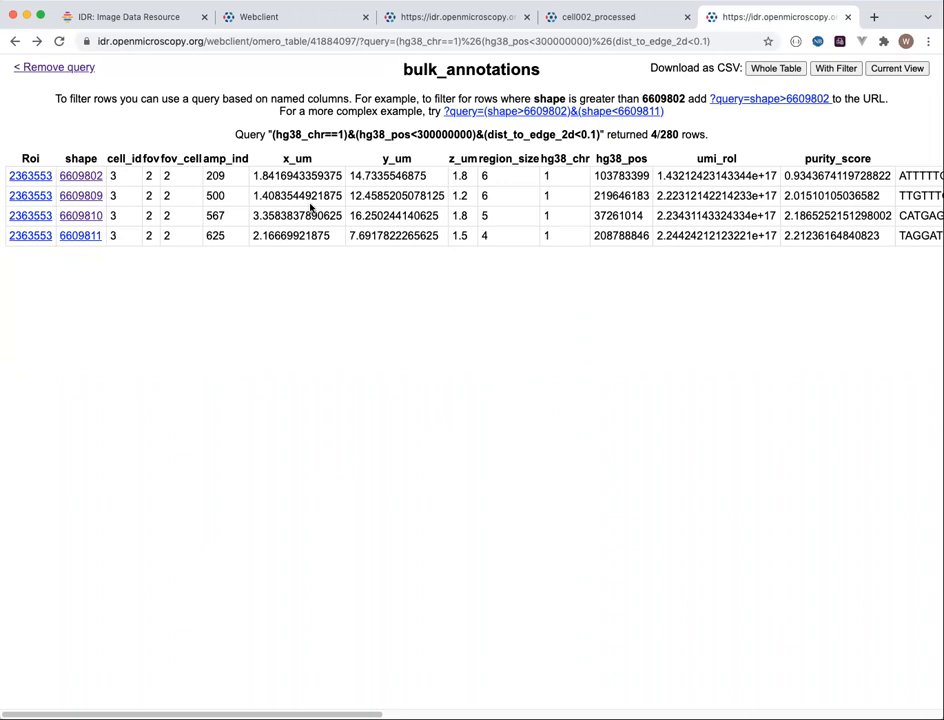
pyautogui.moveTo(310, 206)
pyautogui.write('/json')
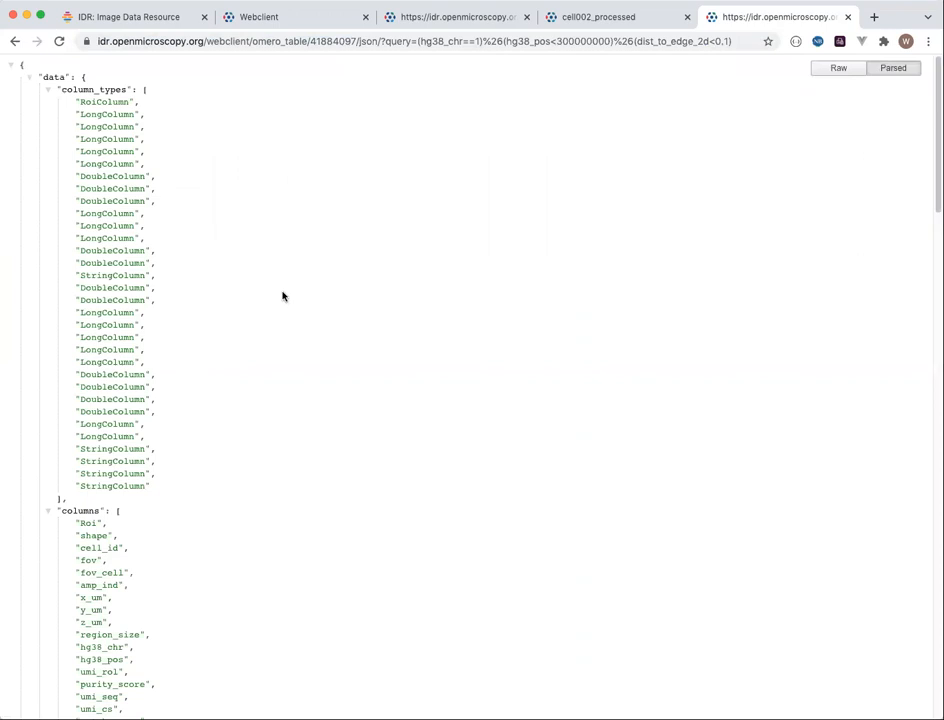
# Scroll down through the JSON output of the 4-row filtered query.
pyautogui.scroll(-3)
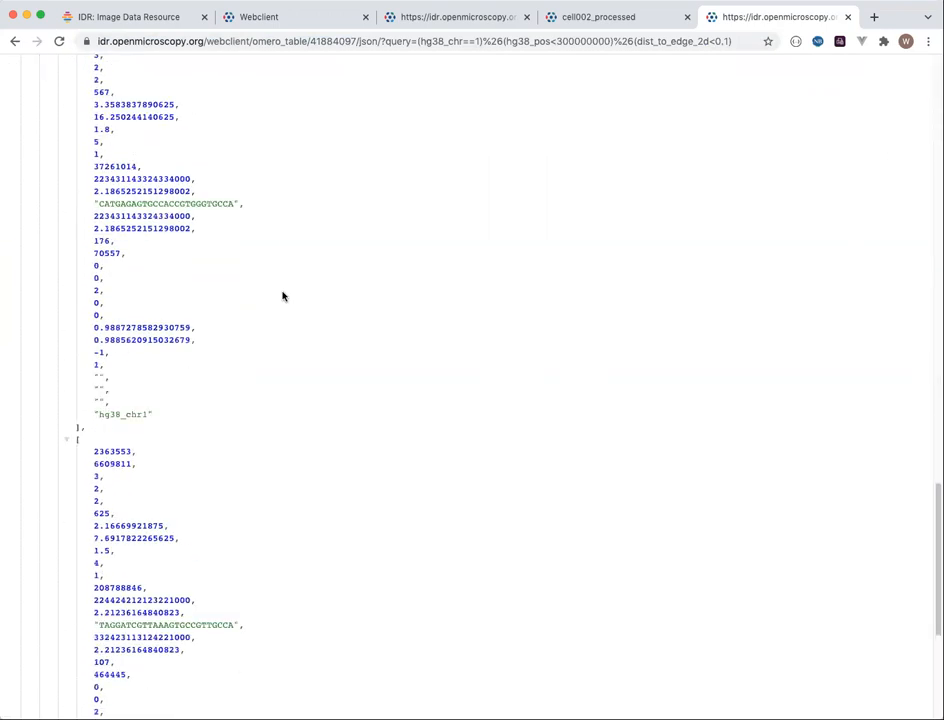
pyautogui.scroll(-3)
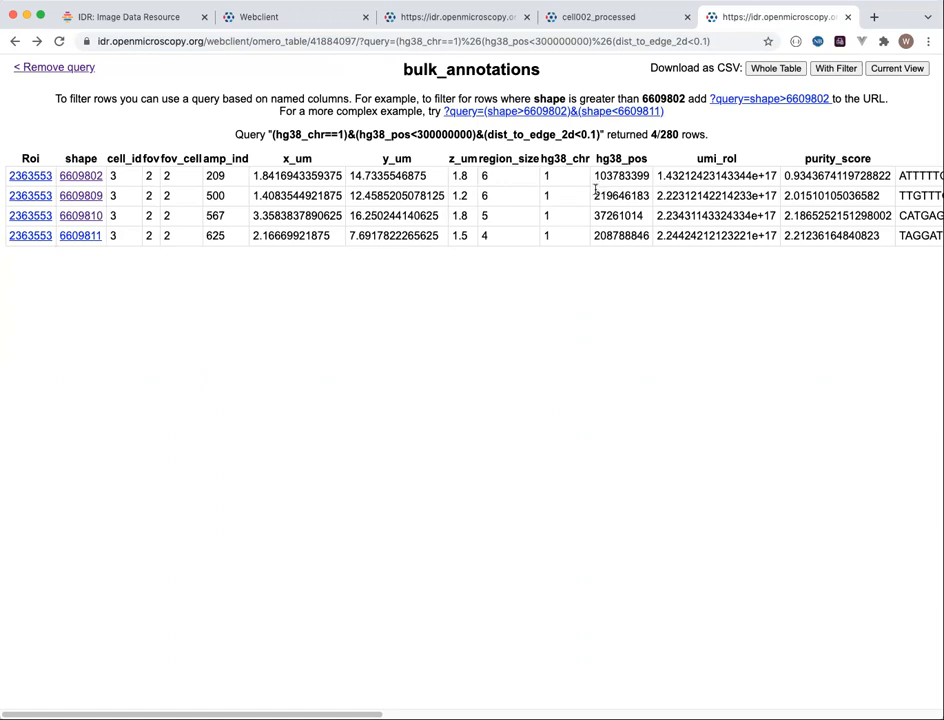
pyautogui.hscroll(3)
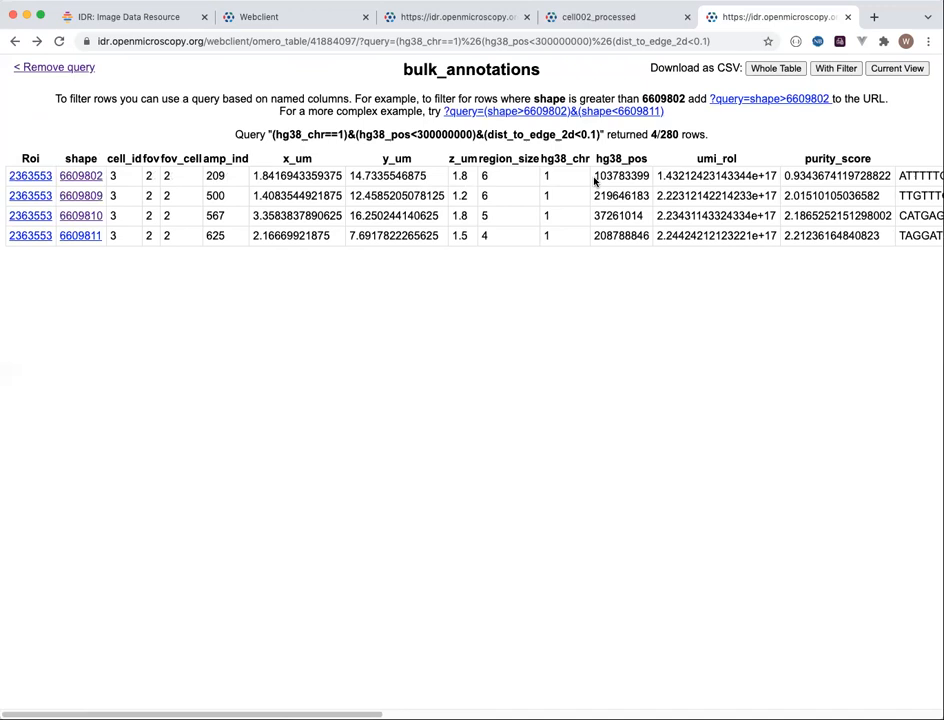
pyautogui.hscroll(3)
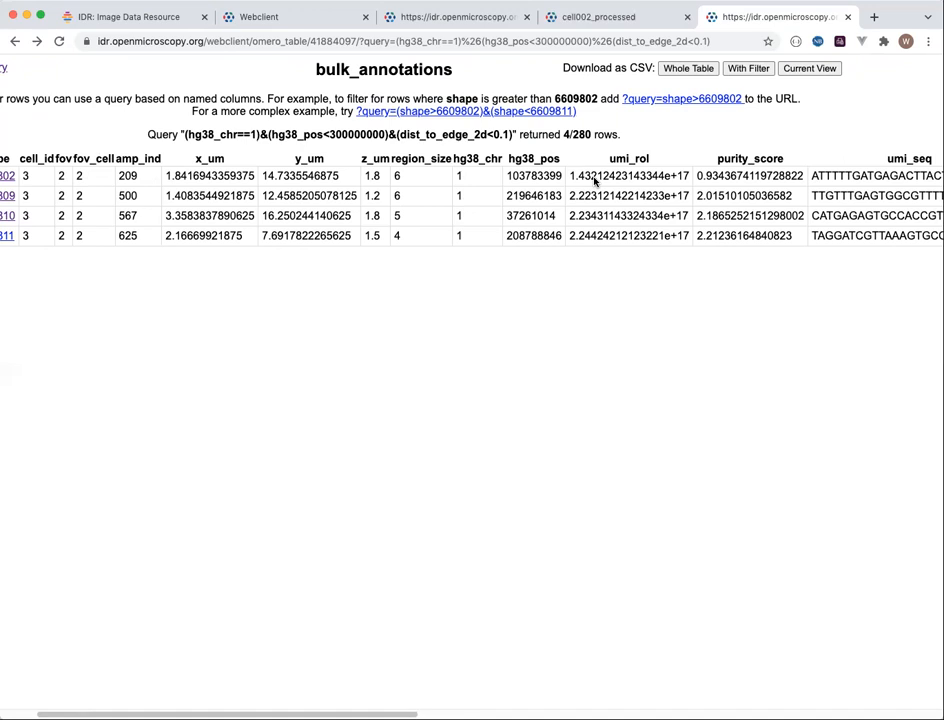
pyautogui.moveTo(656, 164)
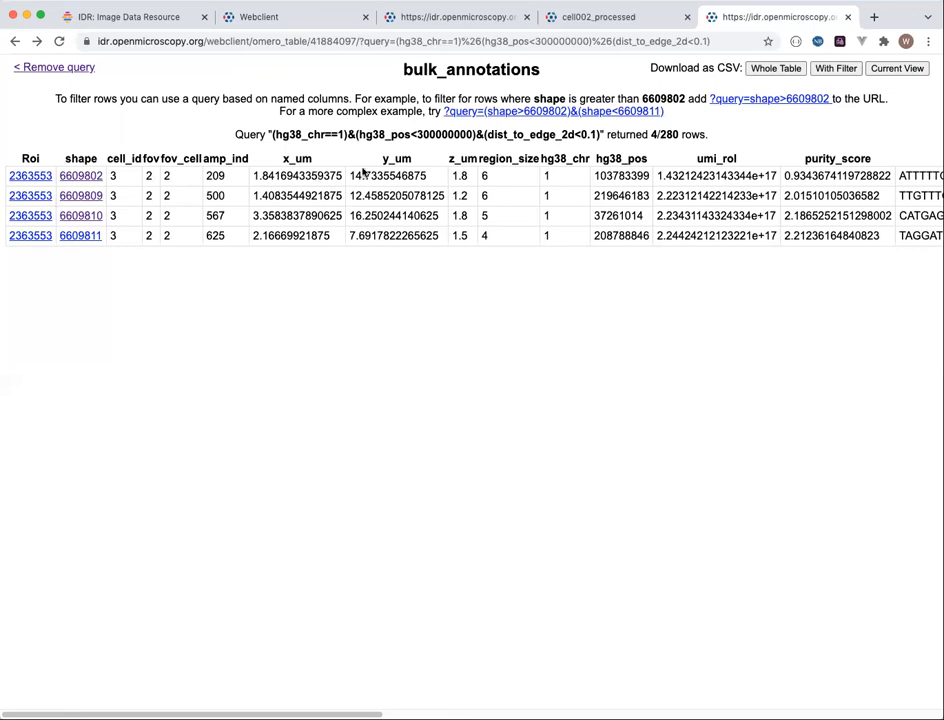
pyautogui.moveTo(362, 164)
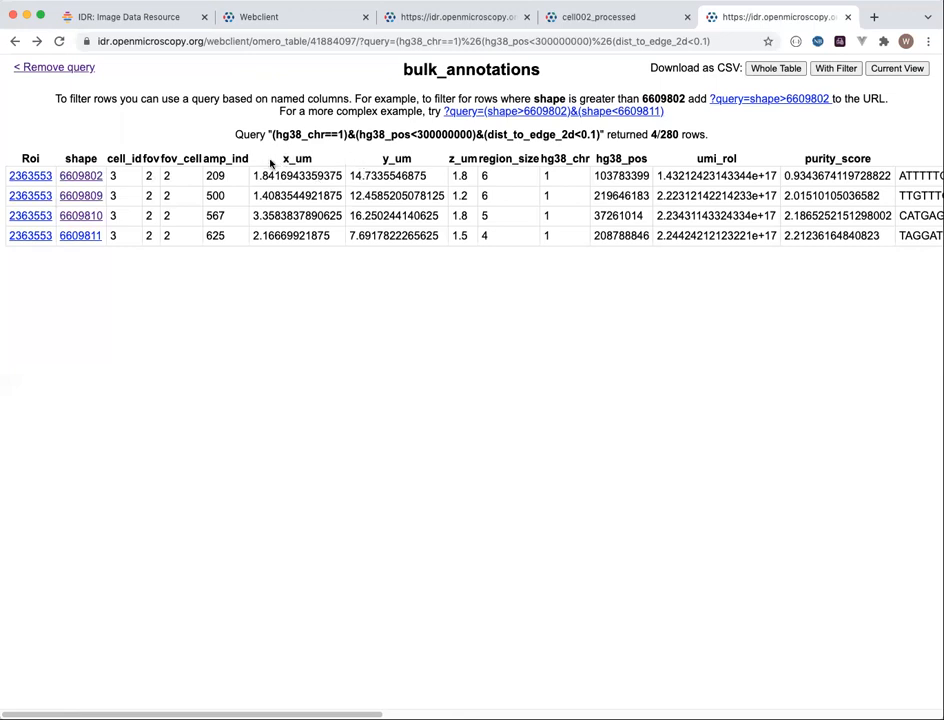
pyautogui.moveTo(298, 158)
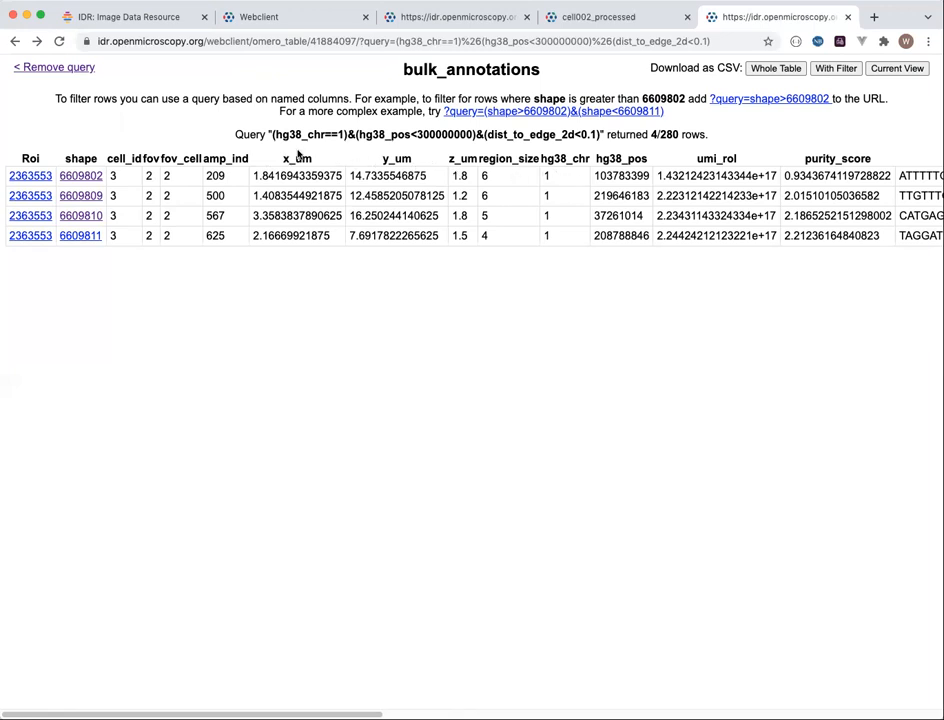
pyautogui.moveTo(320, 180)
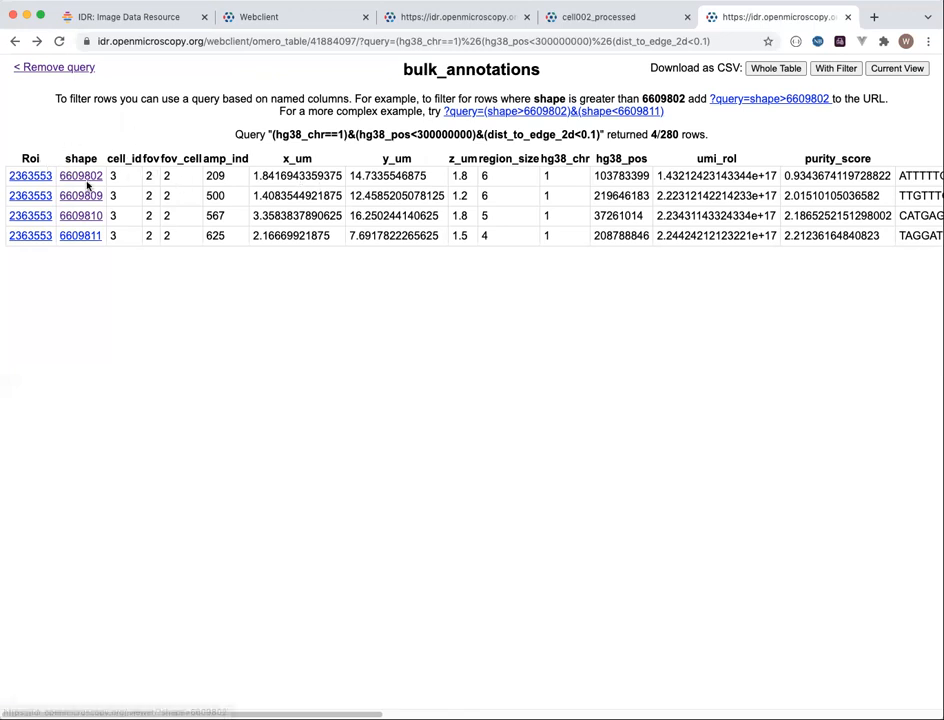
pyautogui.moveTo(80, 176)
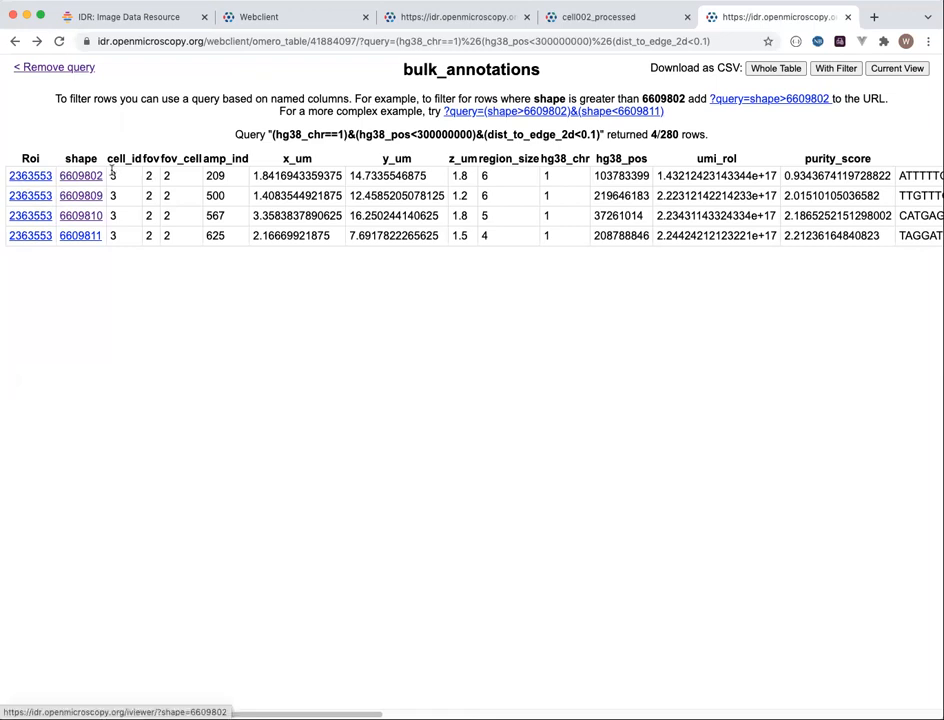
# Follow shape link 6609802 to view that hg38_chr1 point ROI on cell002_processed.
pyautogui.click(80, 176)
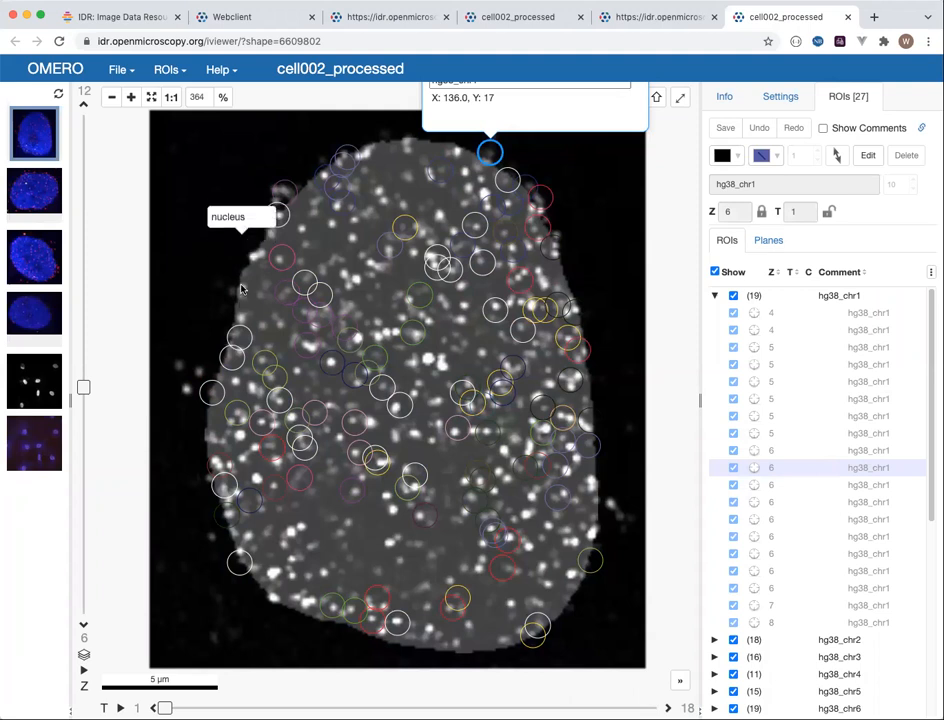
pyautogui.moveTo(240, 244)
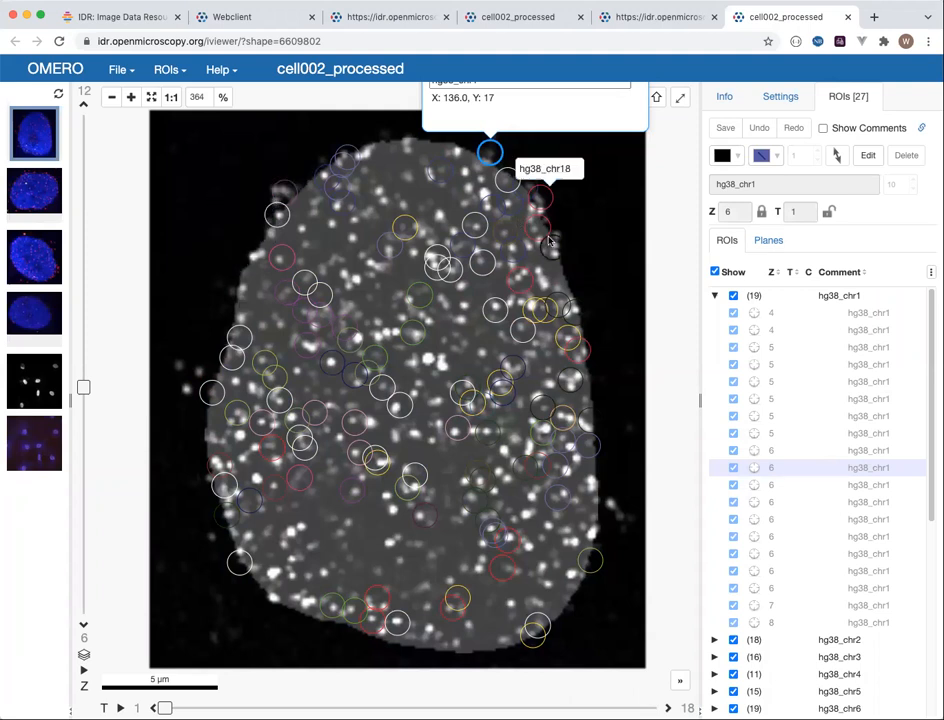
pyautogui.moveTo(778, 364)
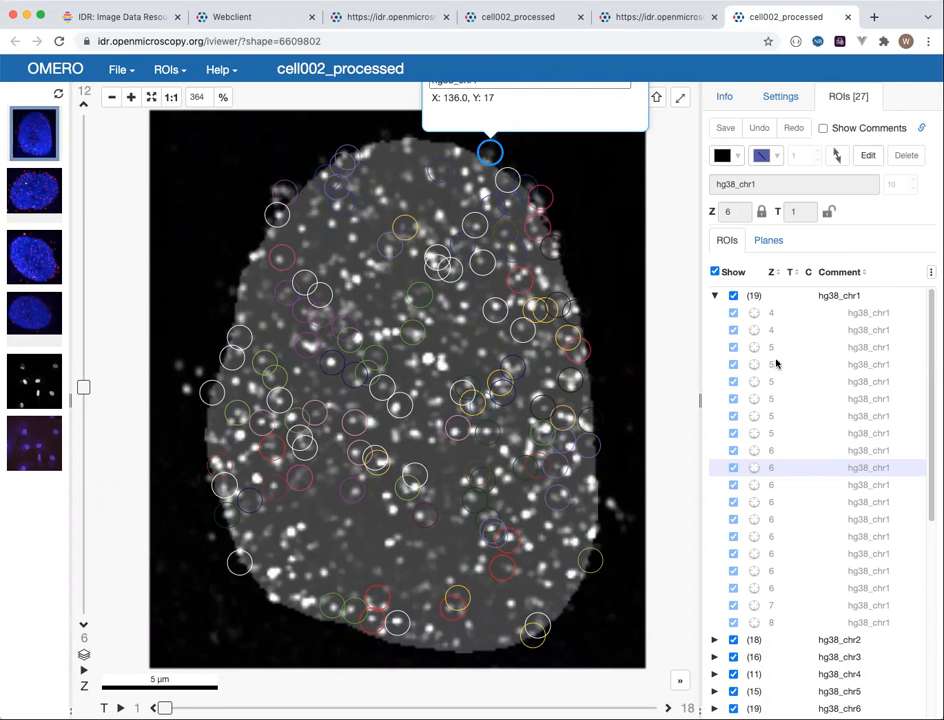
pyautogui.moveTo(770, 380)
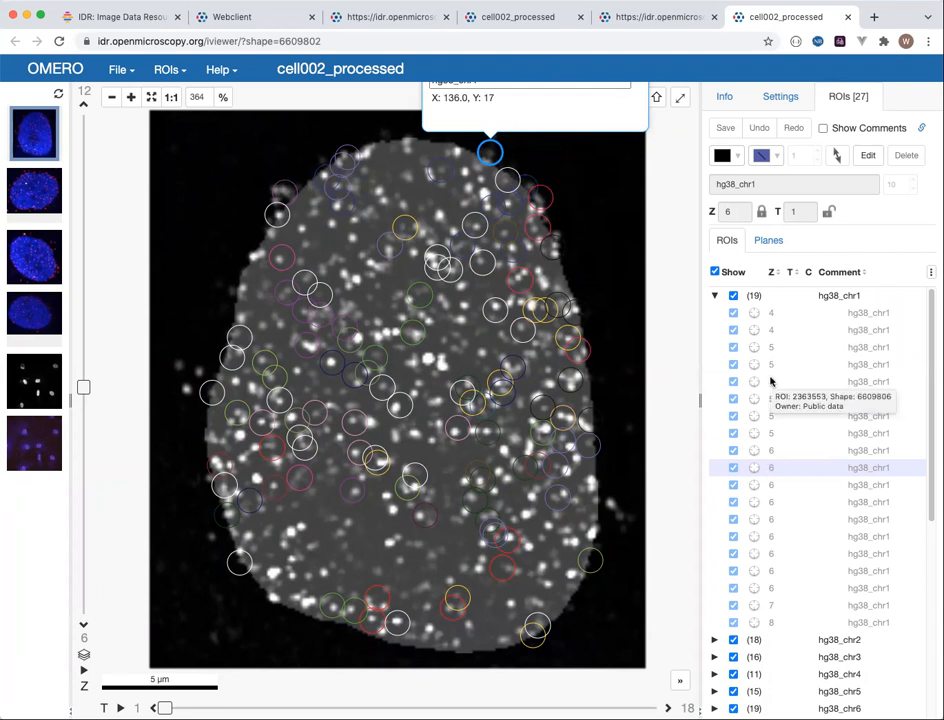